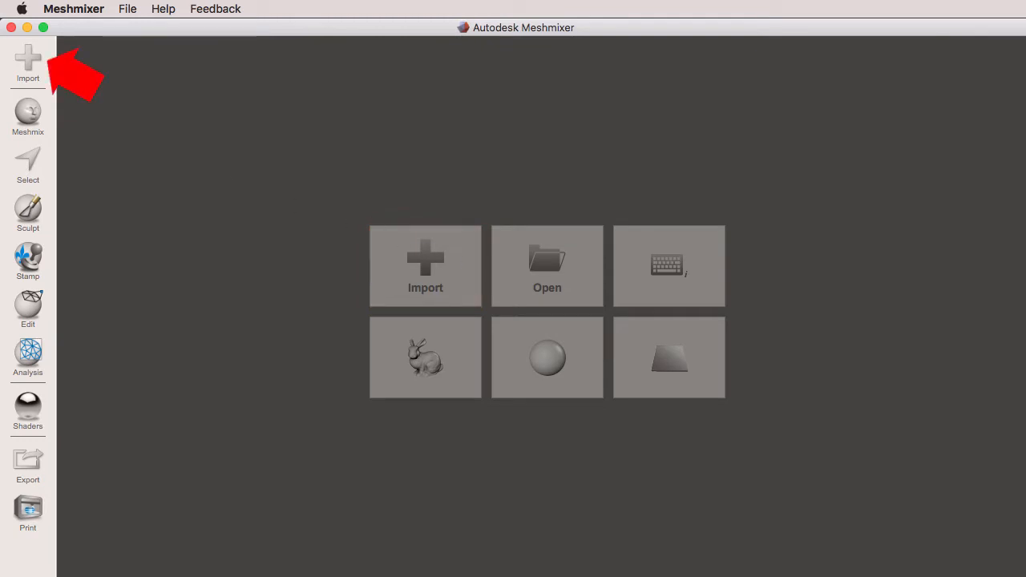
- Load the sample bunny model from the start screen into the scene
left_click(126, 9)
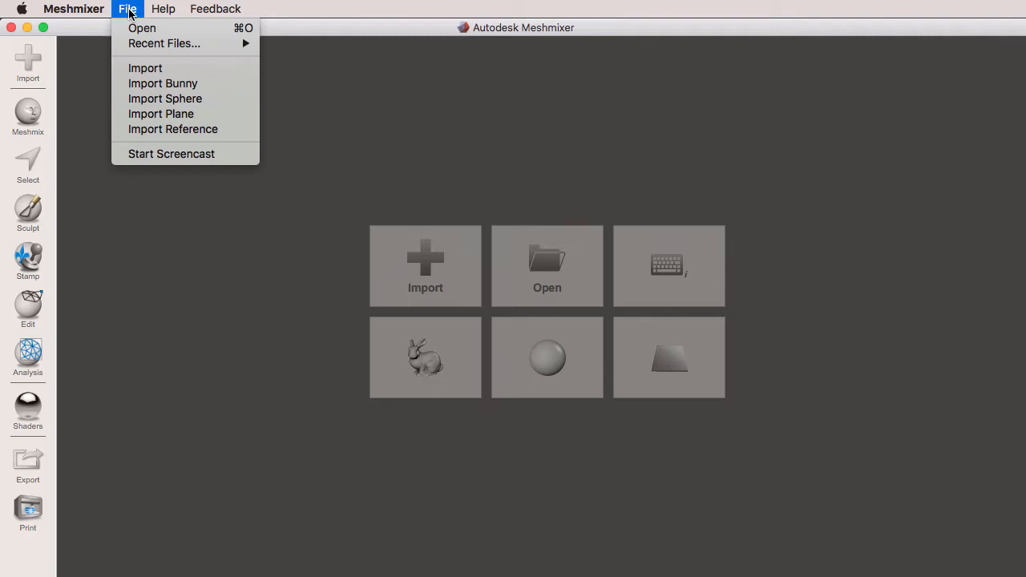
left_click(478, 337)
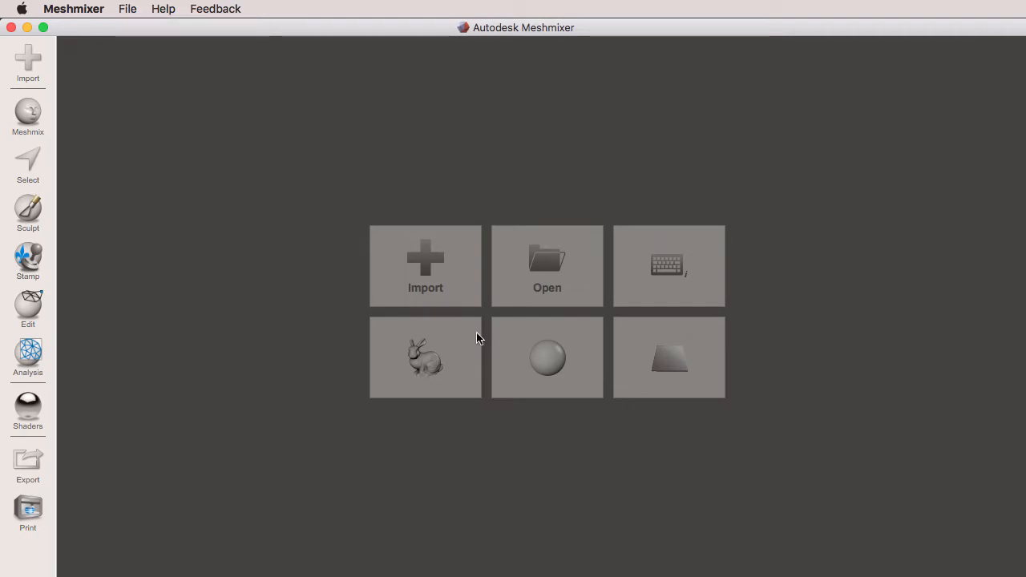
left_click(425, 356)
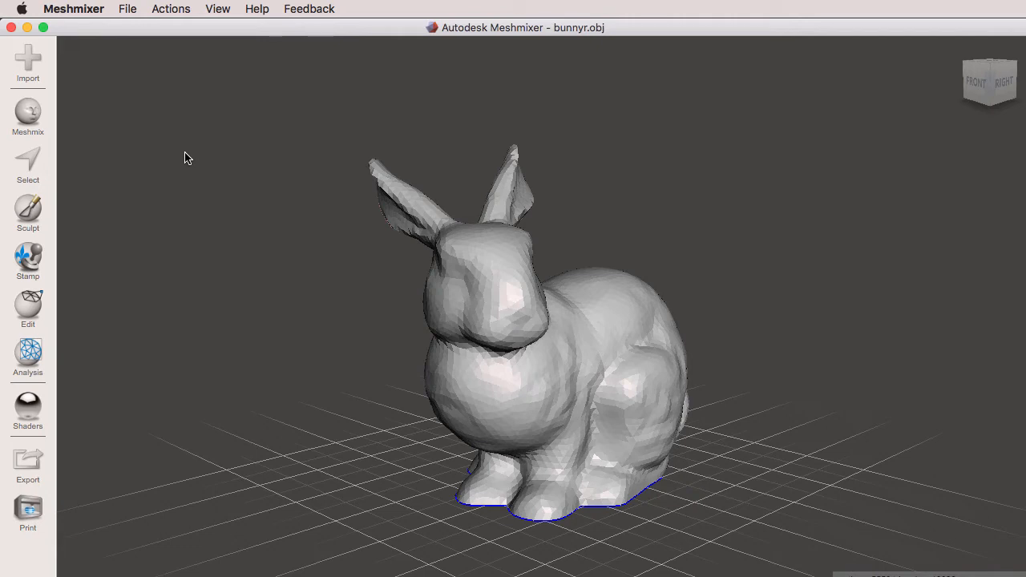
mouse_move(125, 119)
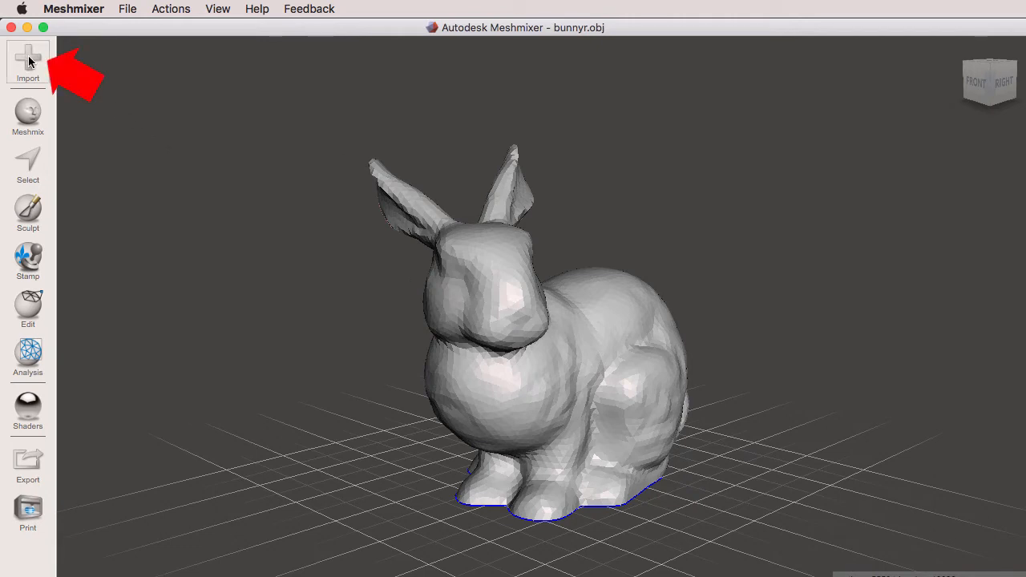
- Begin a second import and choose Append so the new mesh joins the bunny
left_click(27, 62)
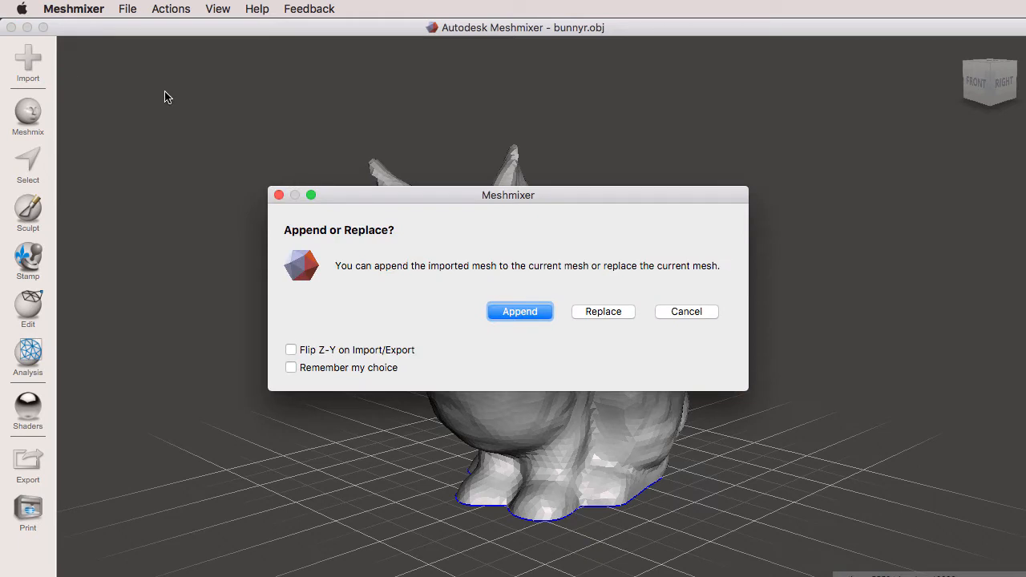
mouse_move(164, 103)
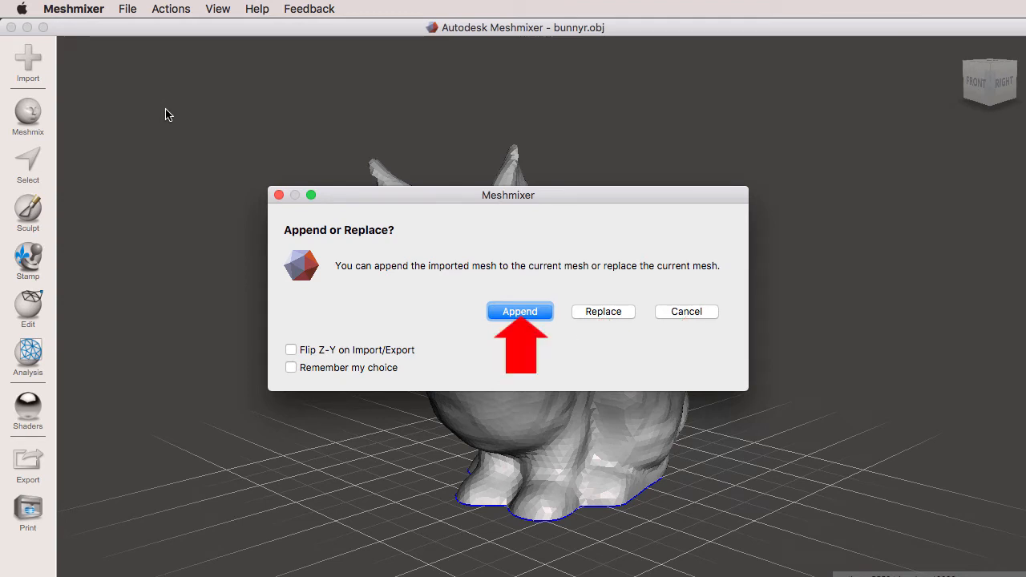
mouse_move(179, 106)
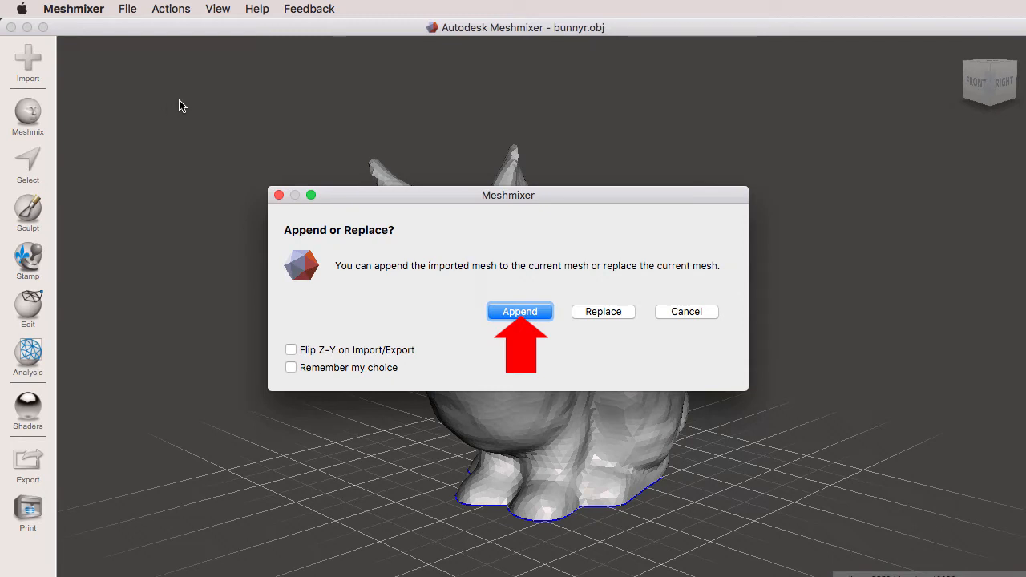
mouse_move(186, 135)
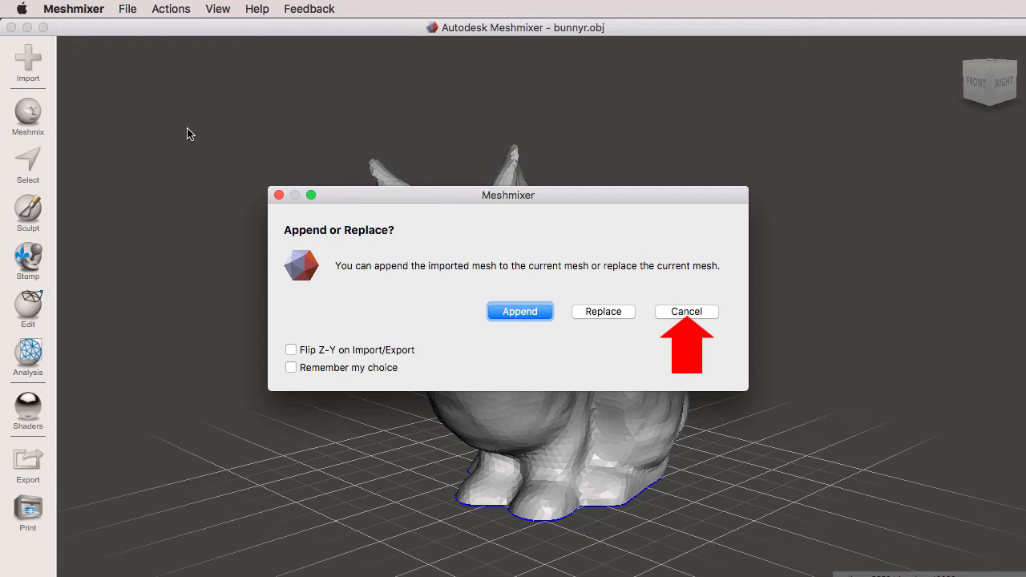
mouse_move(348, 213)
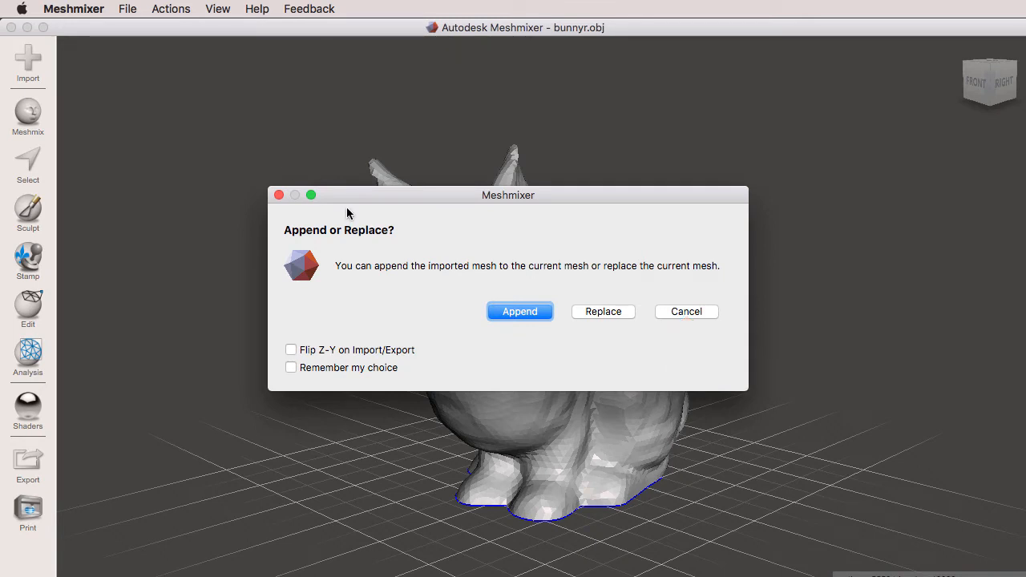
mouse_move(442, 354)
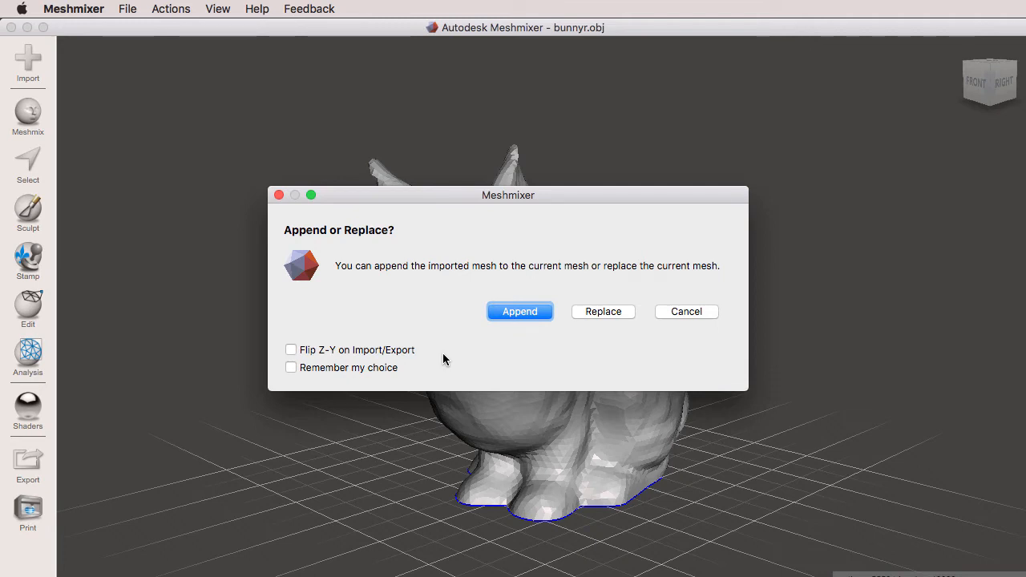
mouse_move(445, 336)
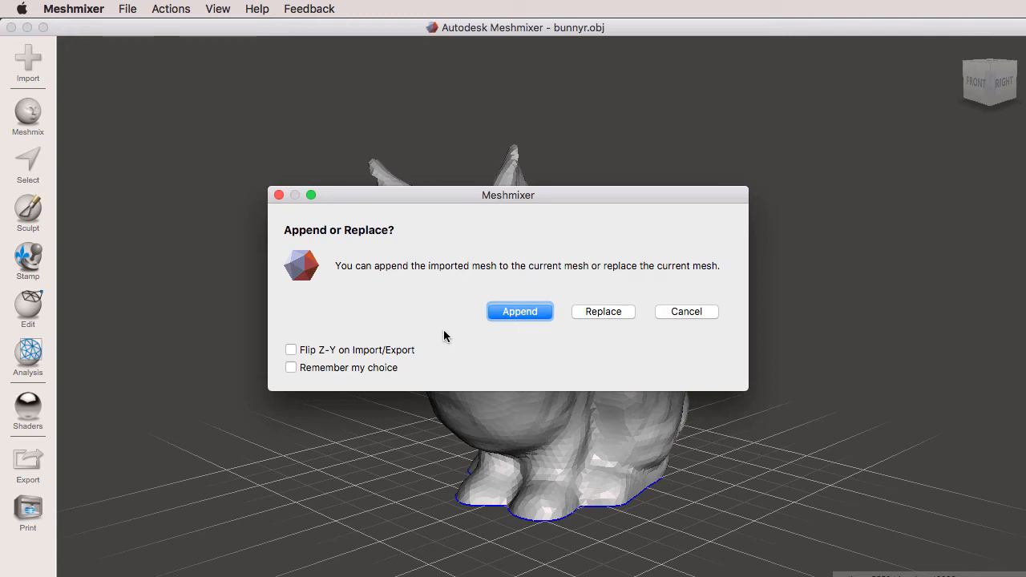
left_click(519, 311)
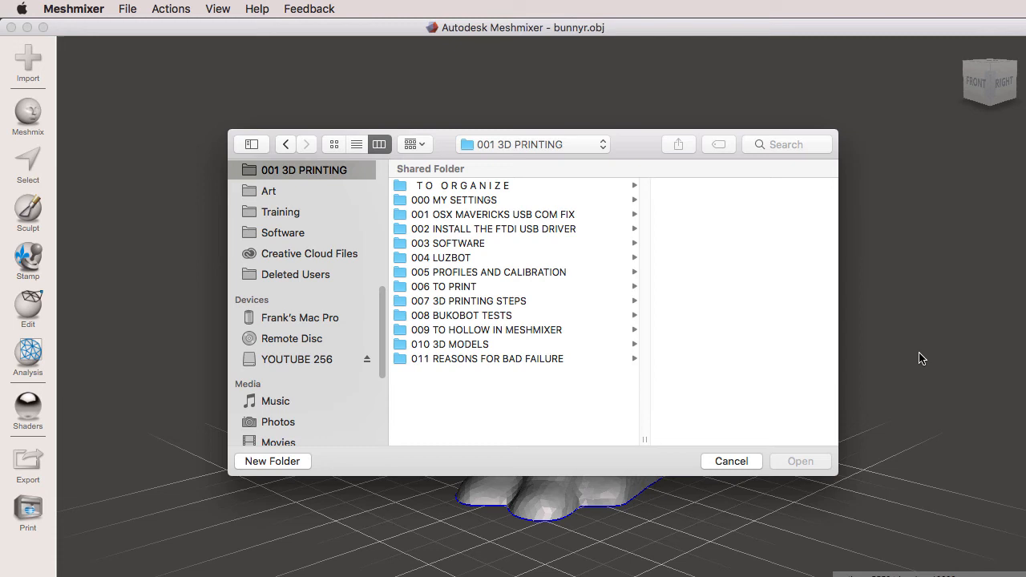
- Navigate the import browser into the 010 3D MODELS folder
left_click(449, 343)
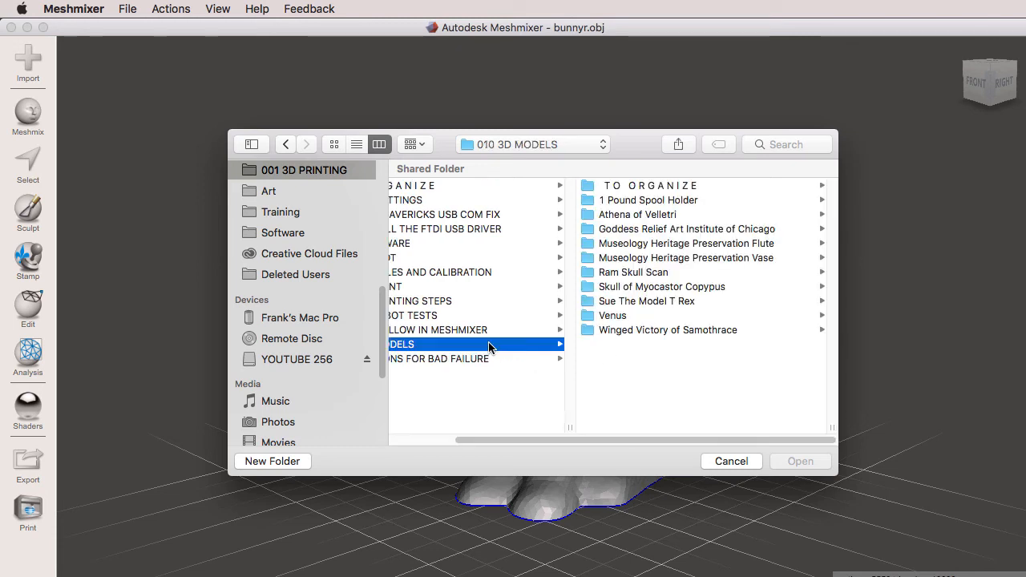
mouse_move(465, 377)
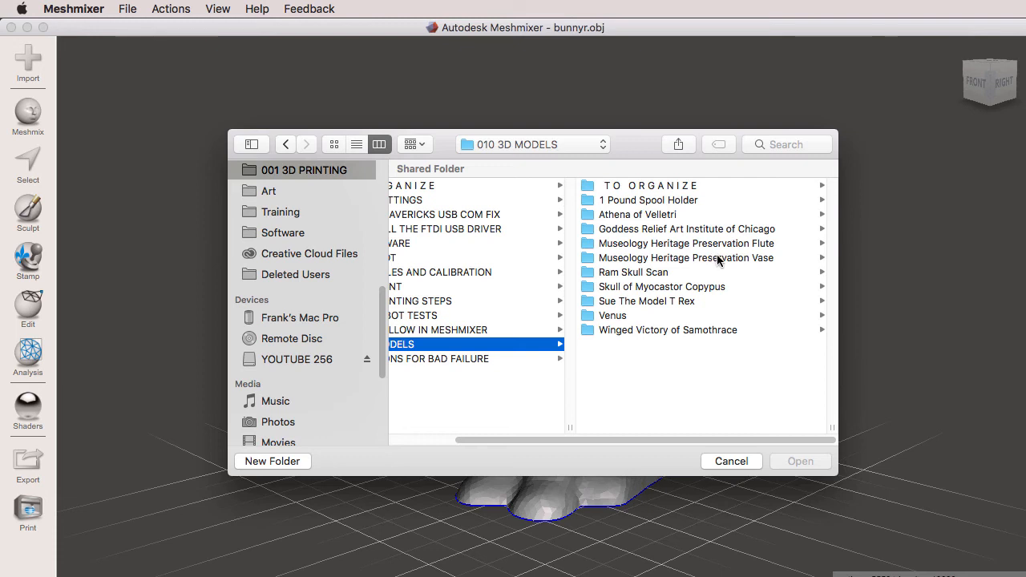
- Import the Museology Heritage Preservation Vase OBJ into the scene
left_click(686, 256)
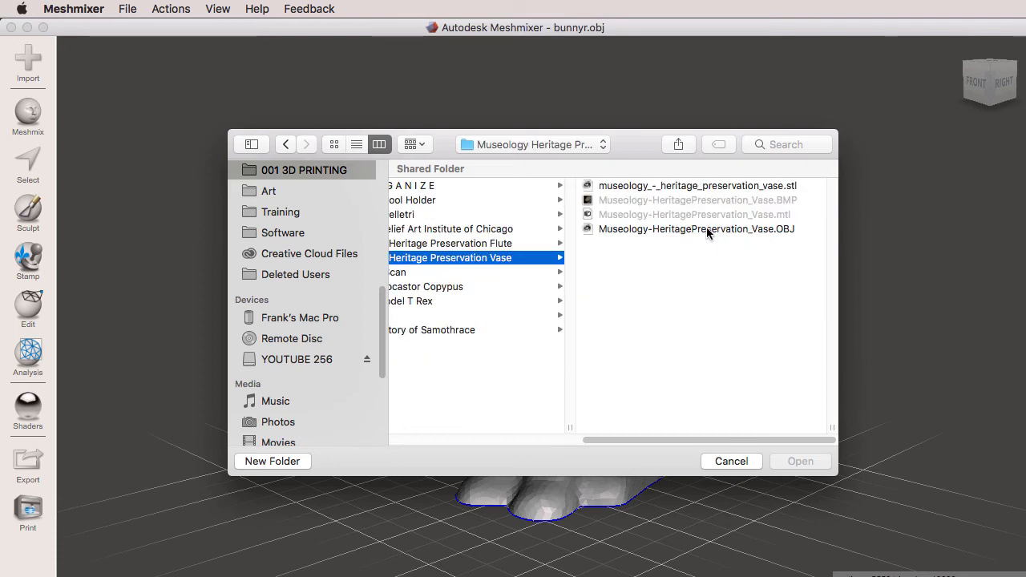
left_click(696, 228)
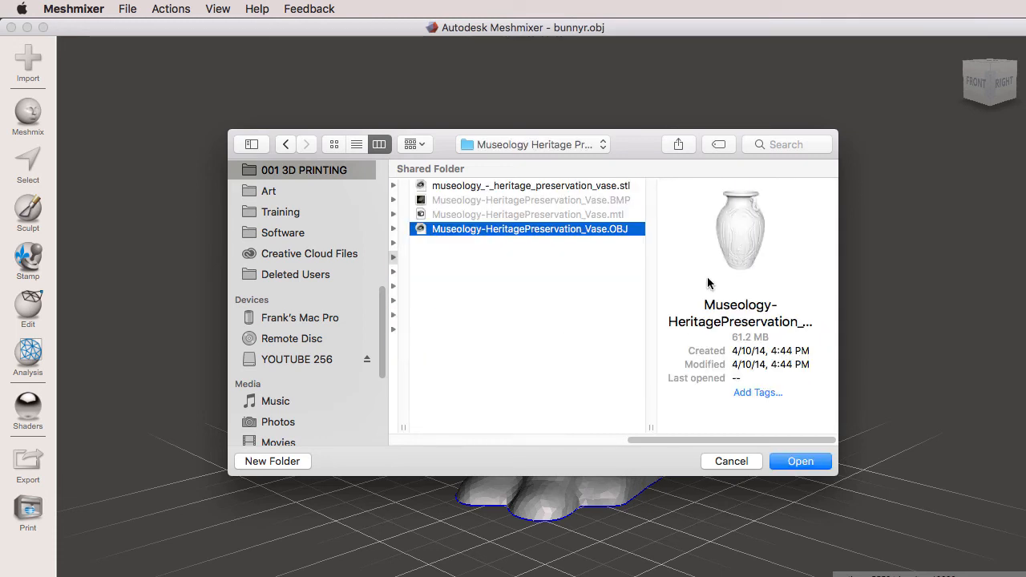
mouse_move(708, 221)
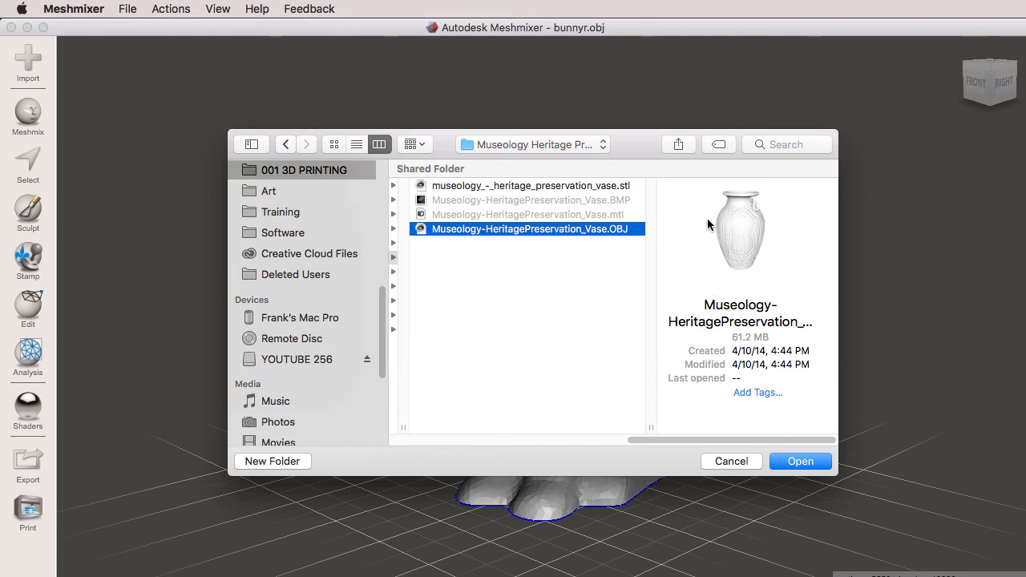
mouse_move(799, 461)
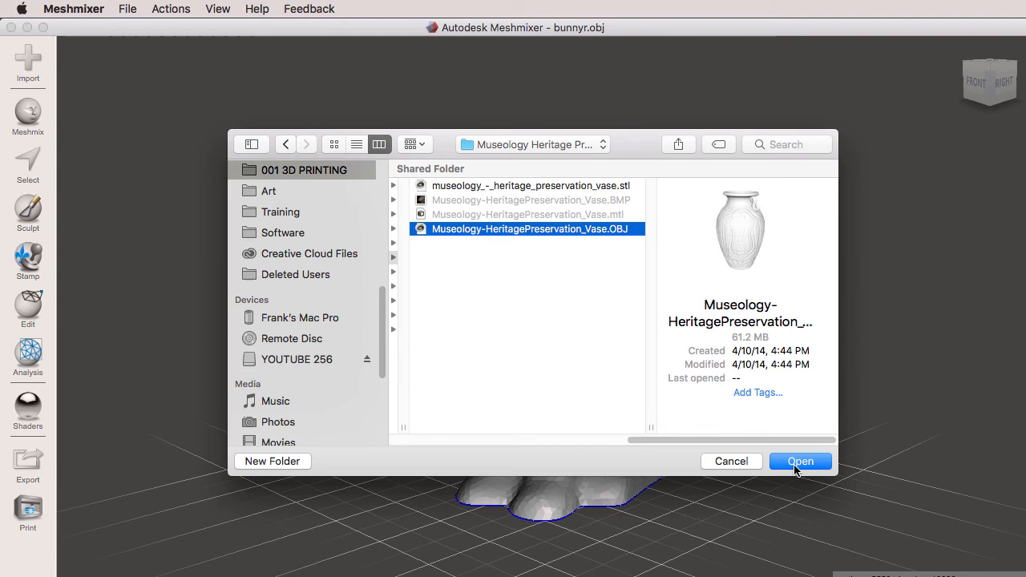
left_click(799, 461)
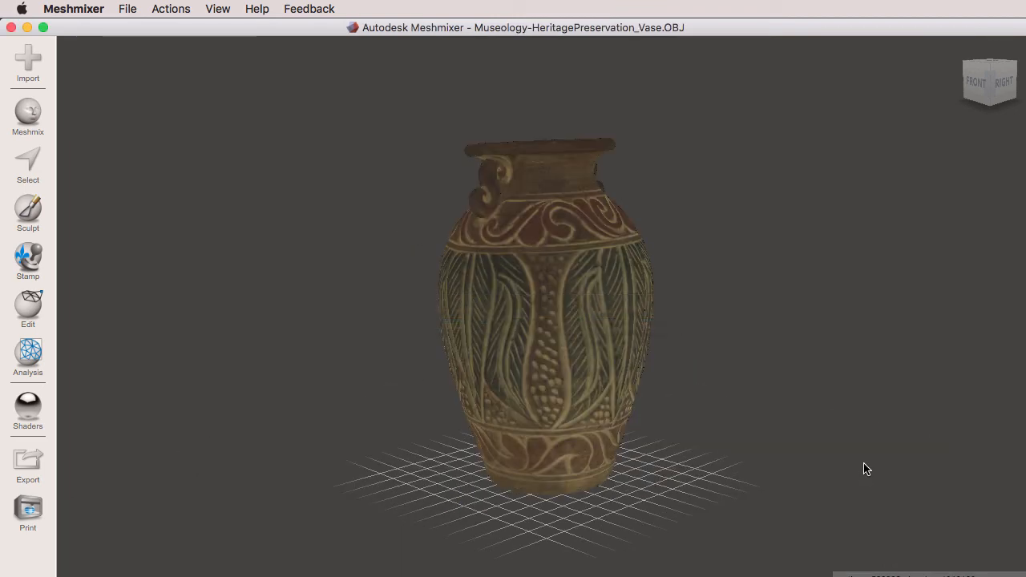
mouse_move(752, 346)
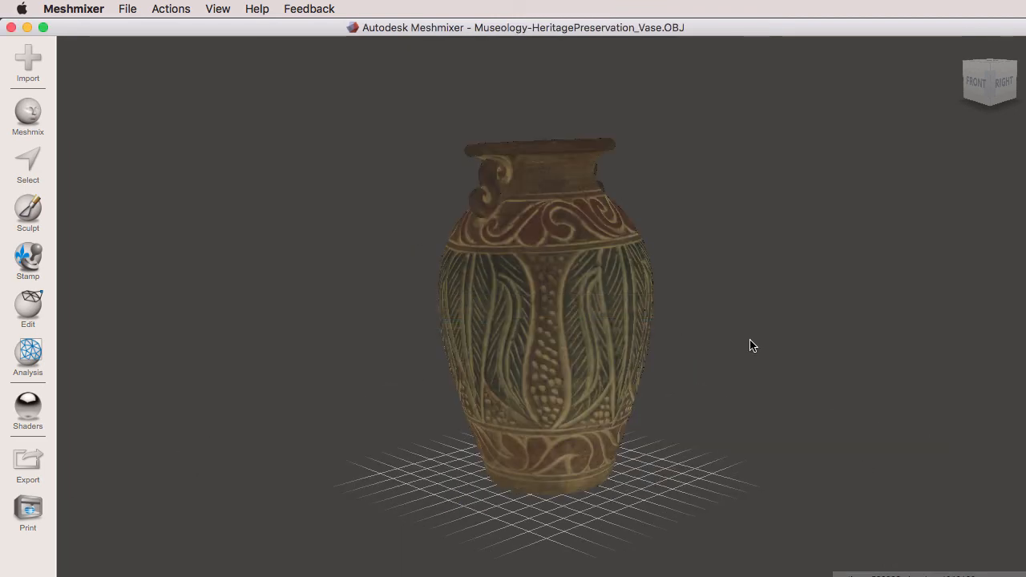
- Begin another import so the Append or Replace prompt appears over the vase
left_click(27, 61)
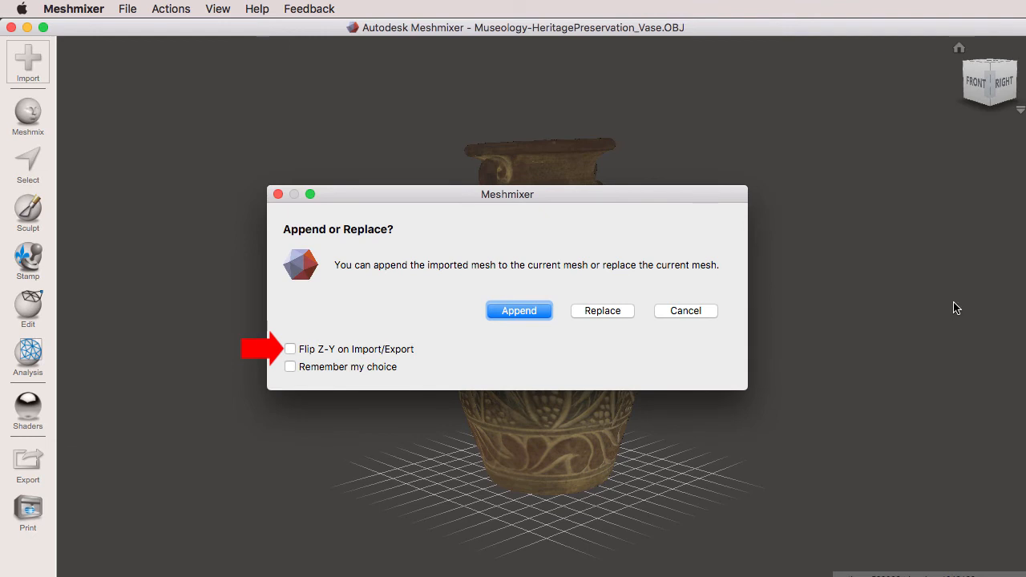
left_click(520, 311)
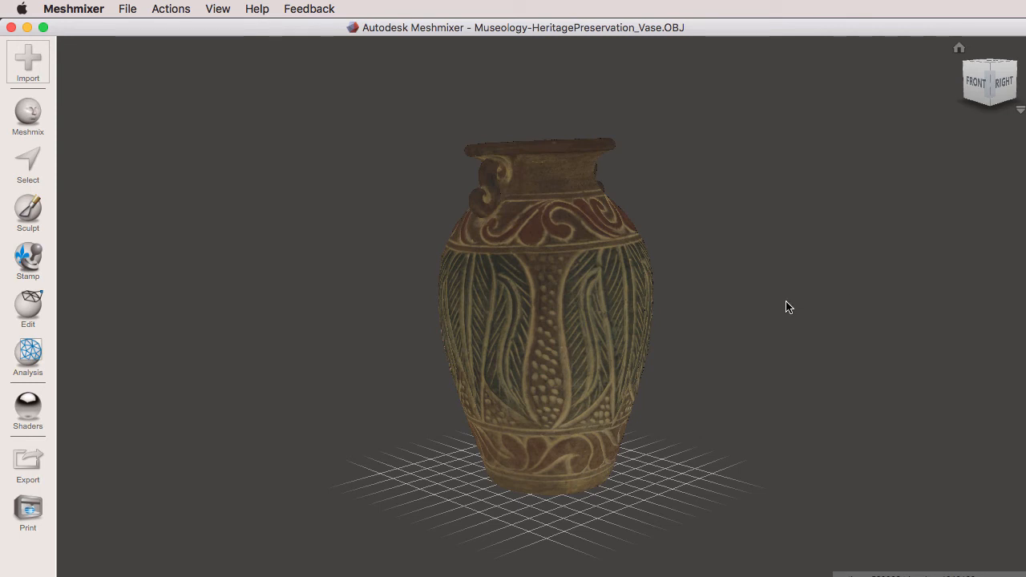
left_click(27, 61)
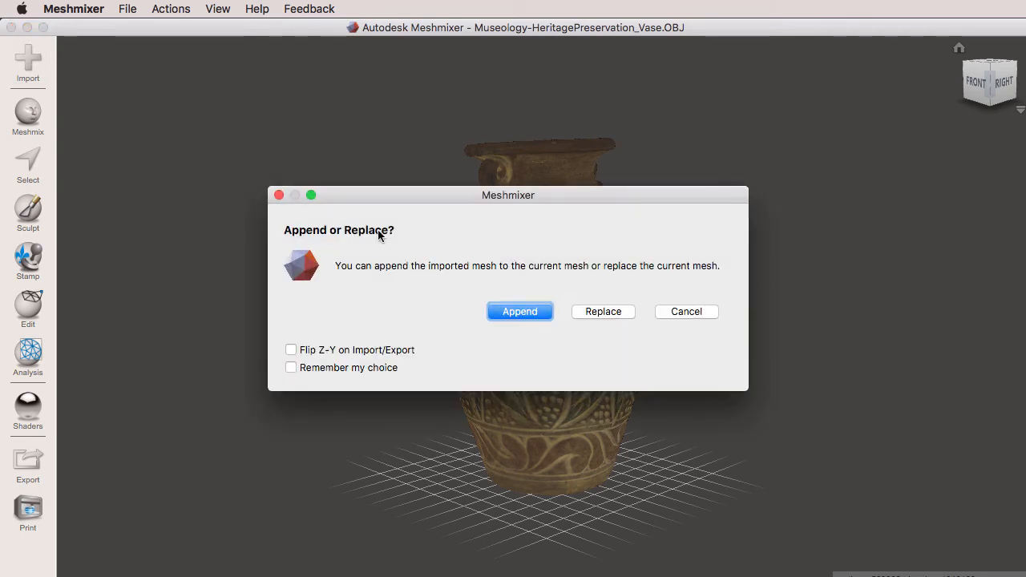
- Append relief-plaque.stl beside the vase and select each object in the Object Browser
left_click(520, 311)
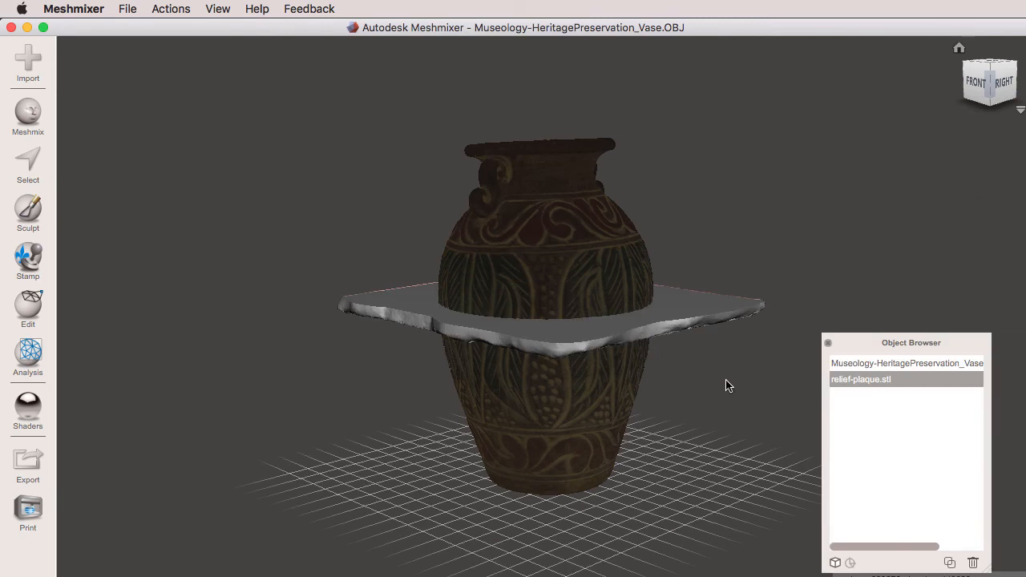
mouse_move(718, 311)
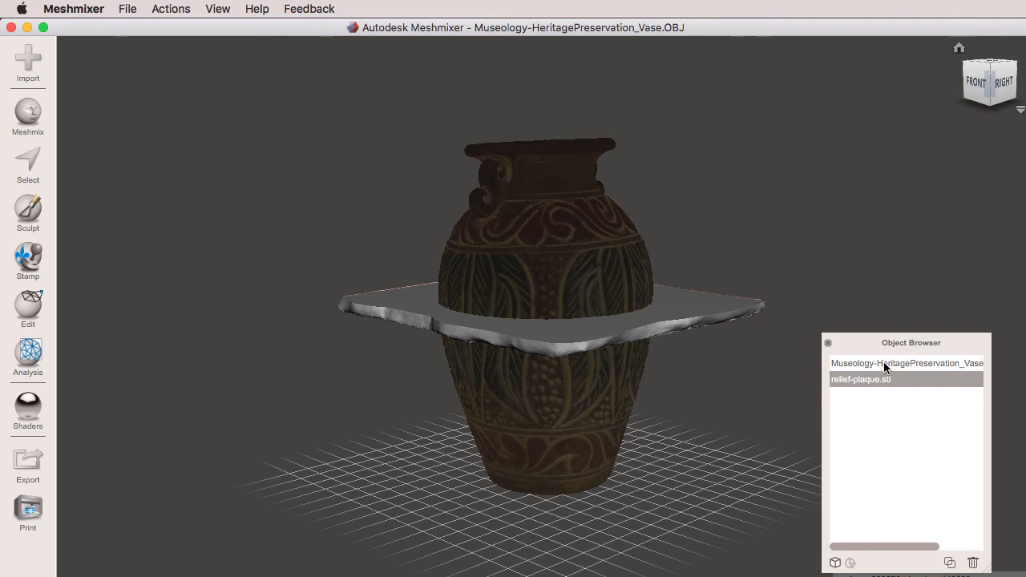
left_click(907, 363)
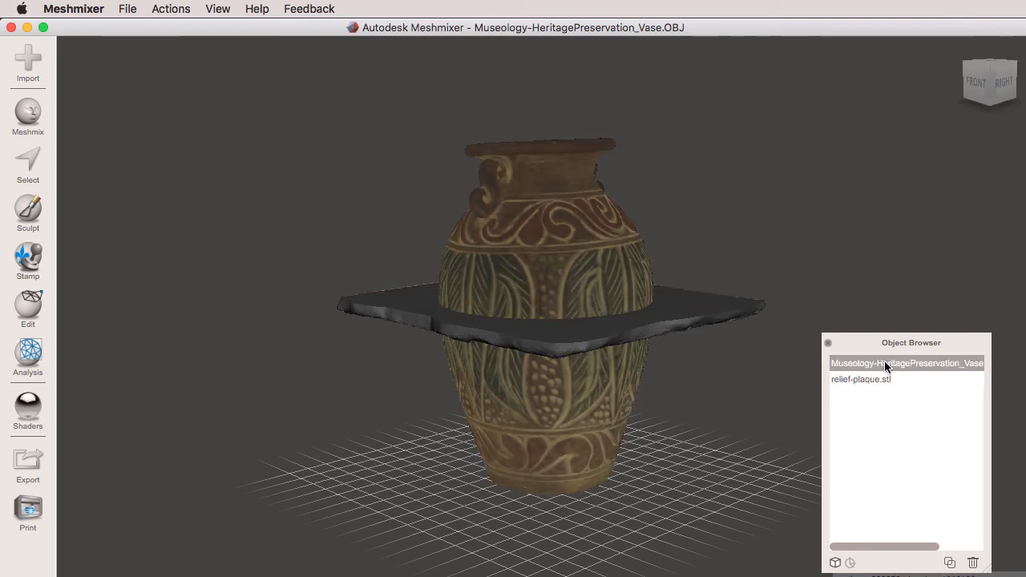
mouse_move(881, 383)
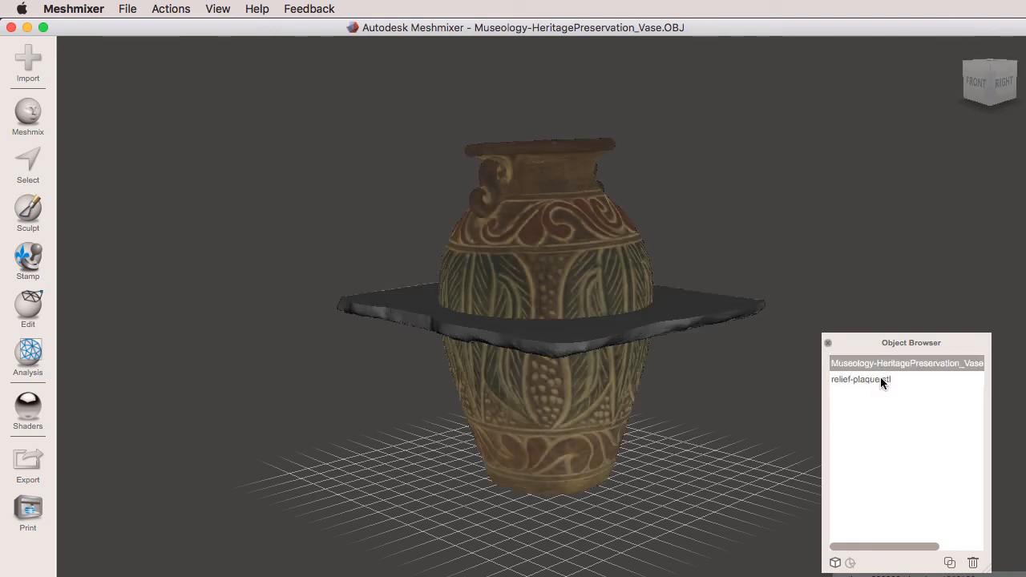
left_click(859, 378)
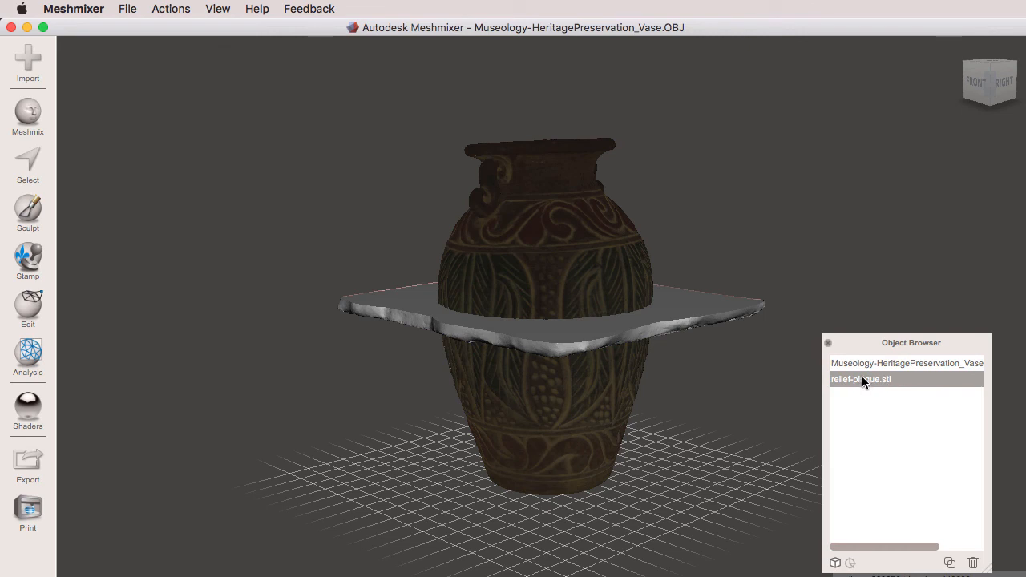
left_click(908, 362)
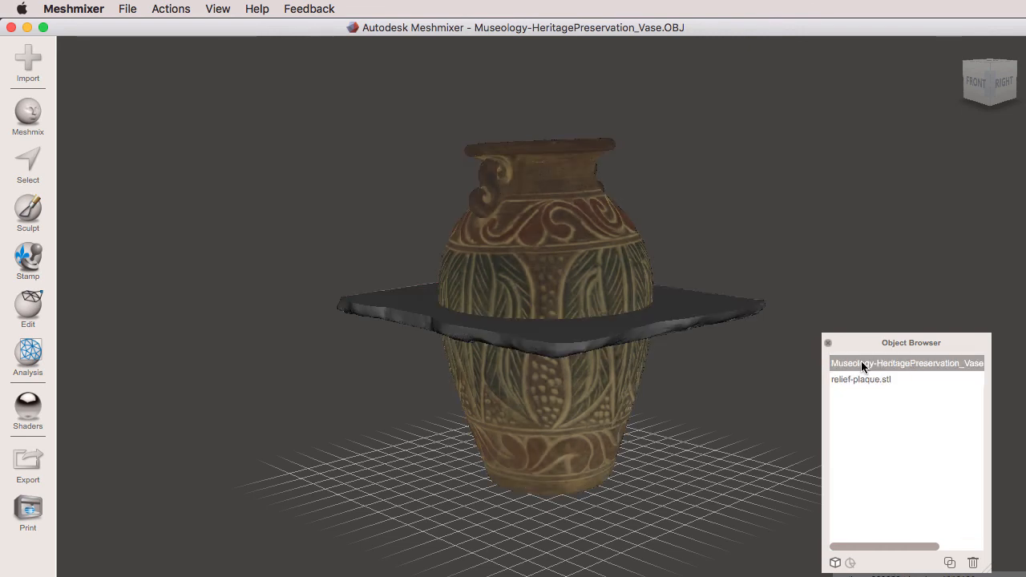
mouse_move(731, 415)
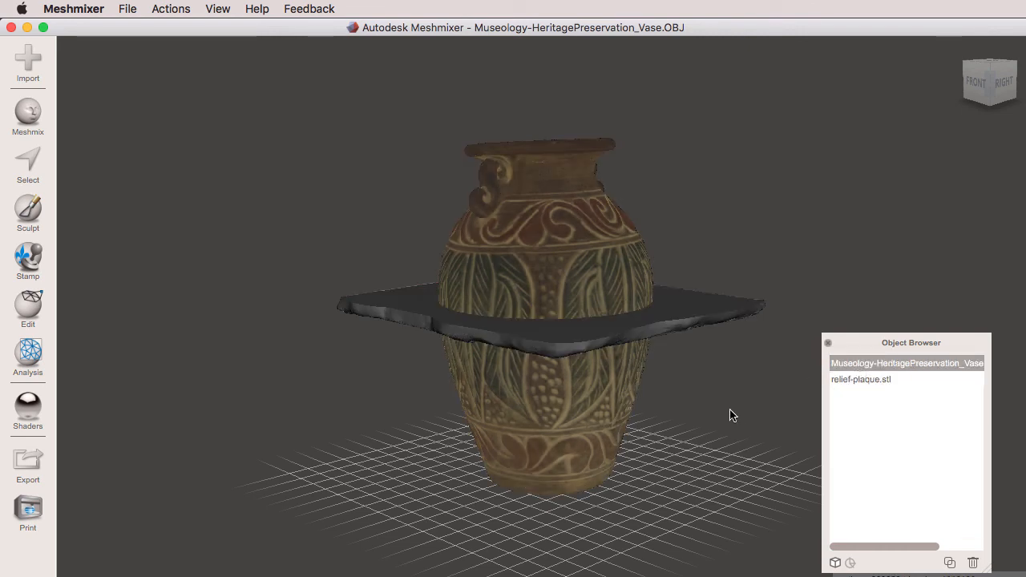